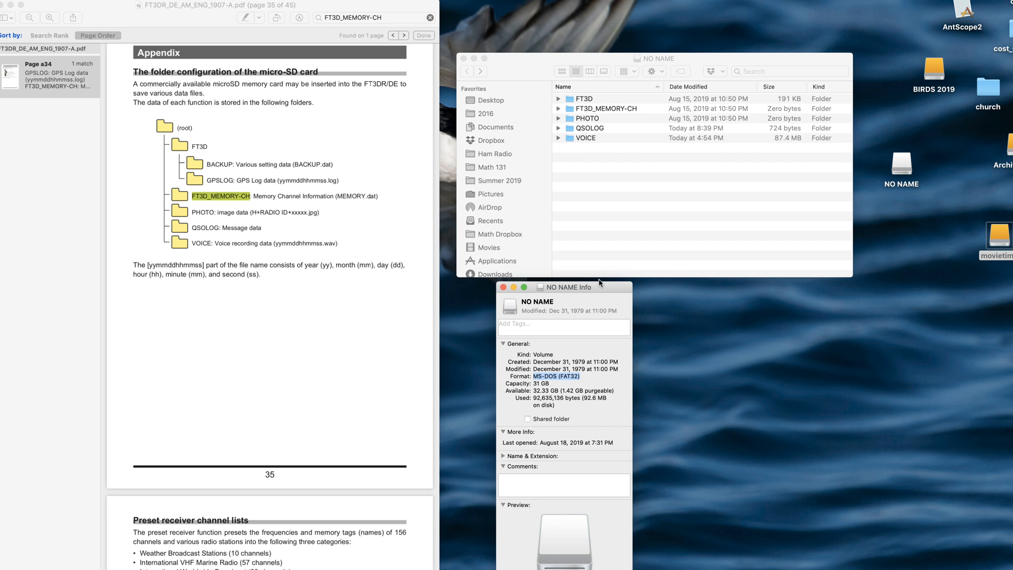
mouse_move(597, 282)
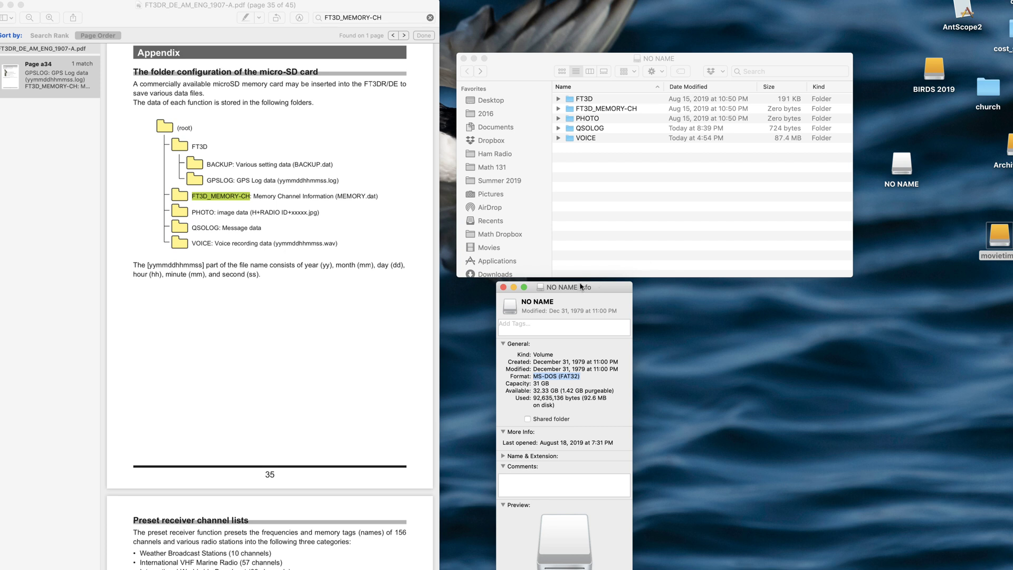
mouse_move(897, 155)
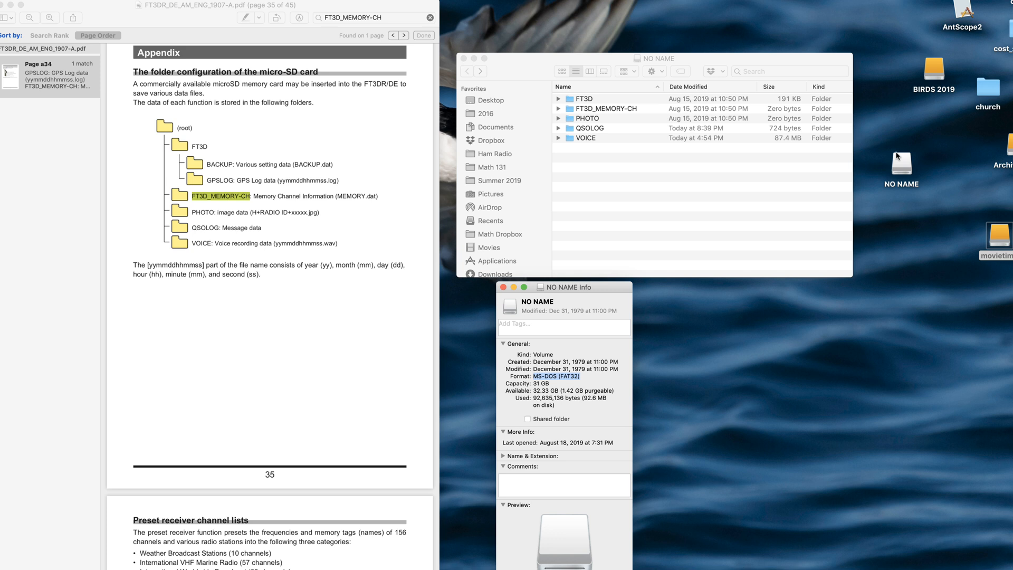
mouse_move(898, 158)
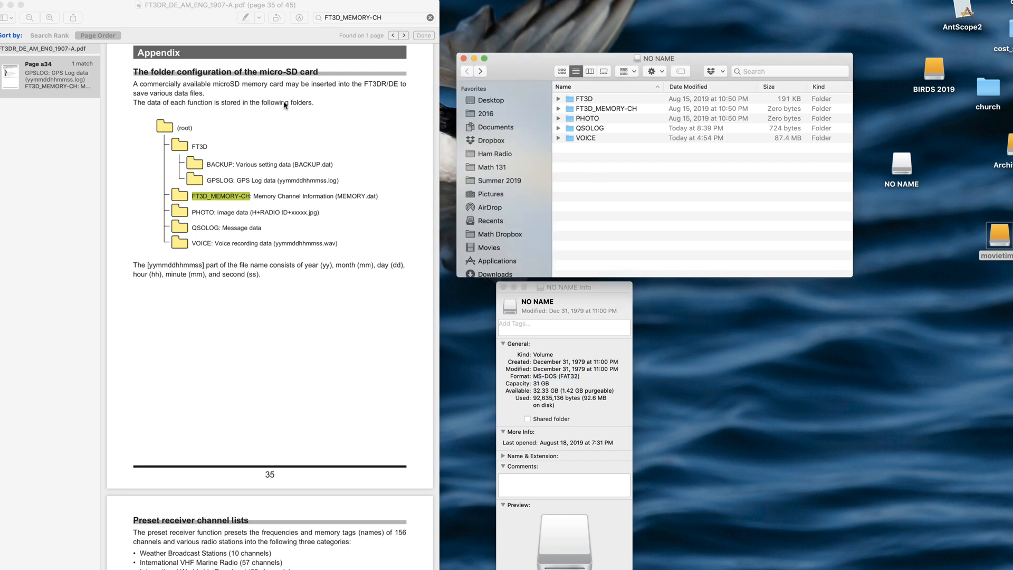
Step: Open FT3D and its BACKUP folder, select BACKUP.dat, then go back to FT3D
left_click(372, 18)
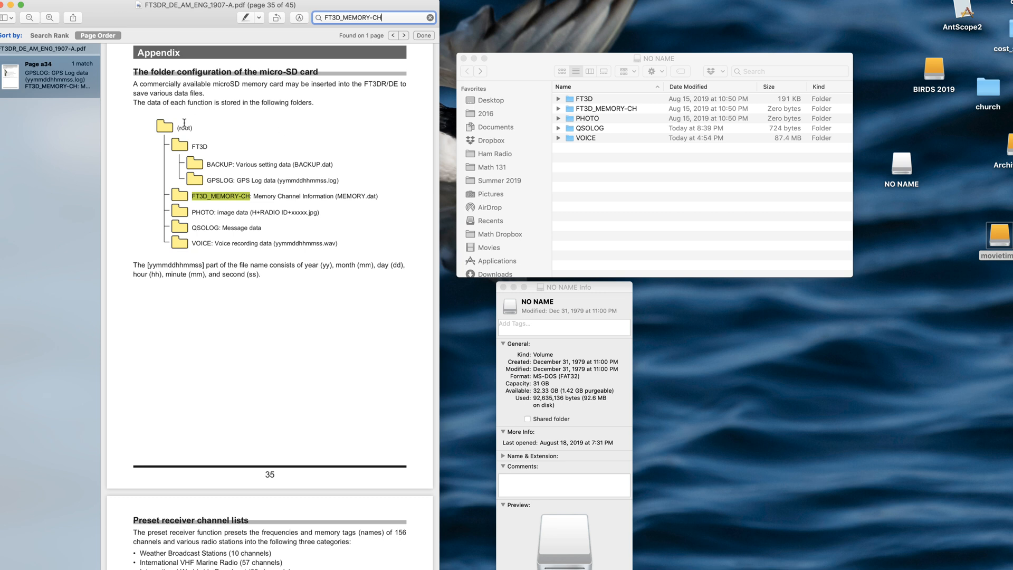
mouse_move(464, 188)
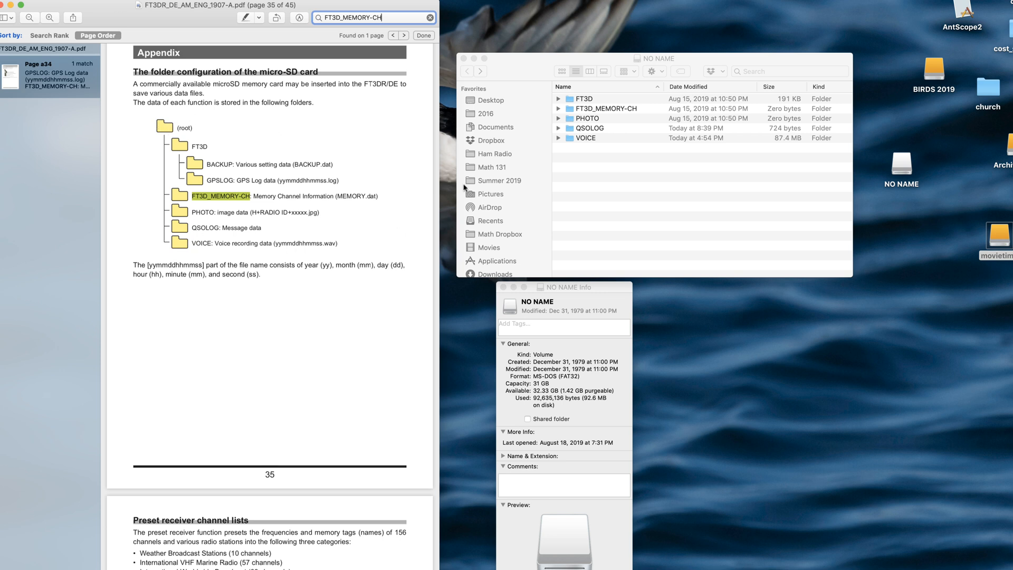
mouse_move(582, 144)
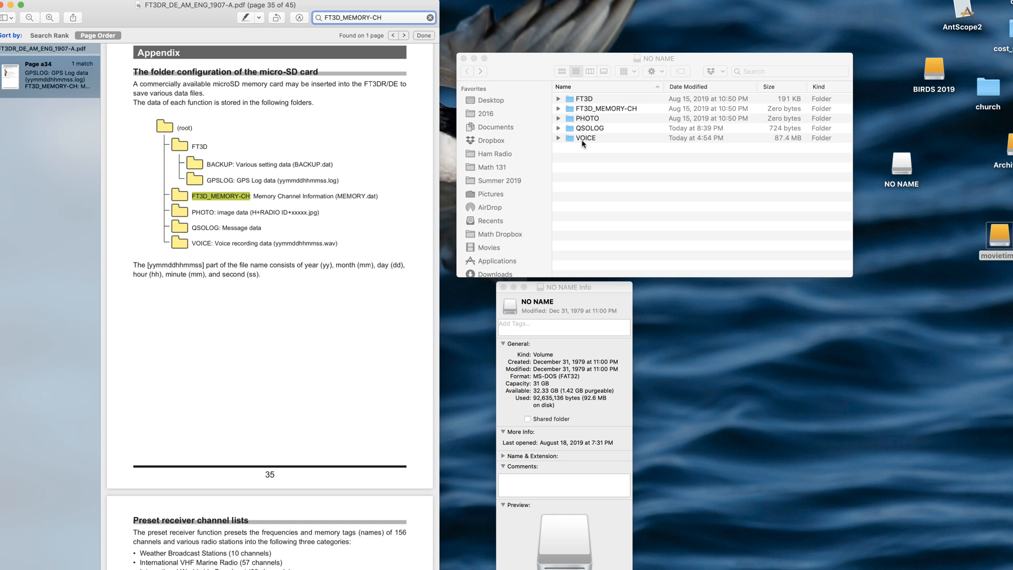
mouse_move(580, 100)
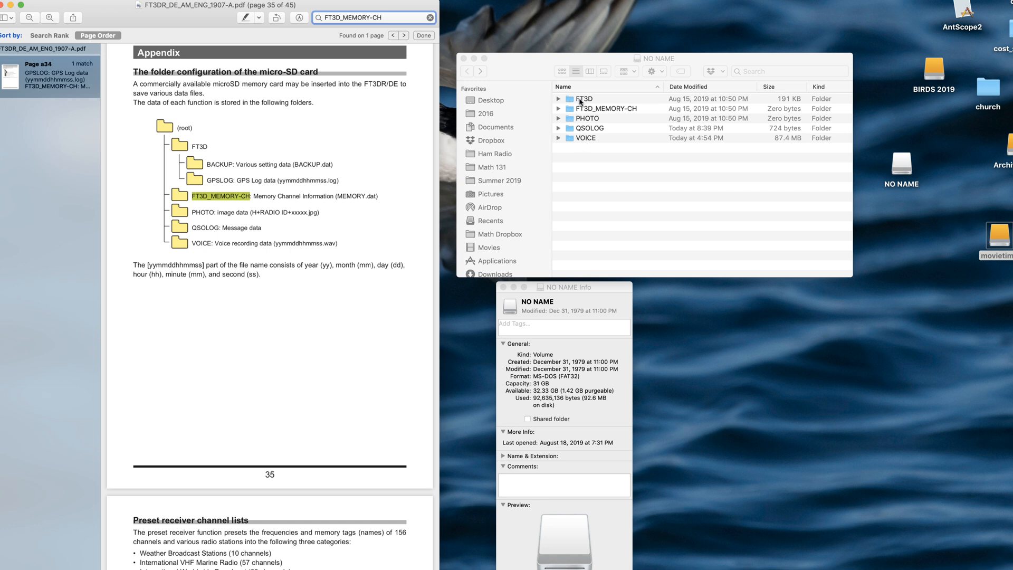
left_click(584, 98)
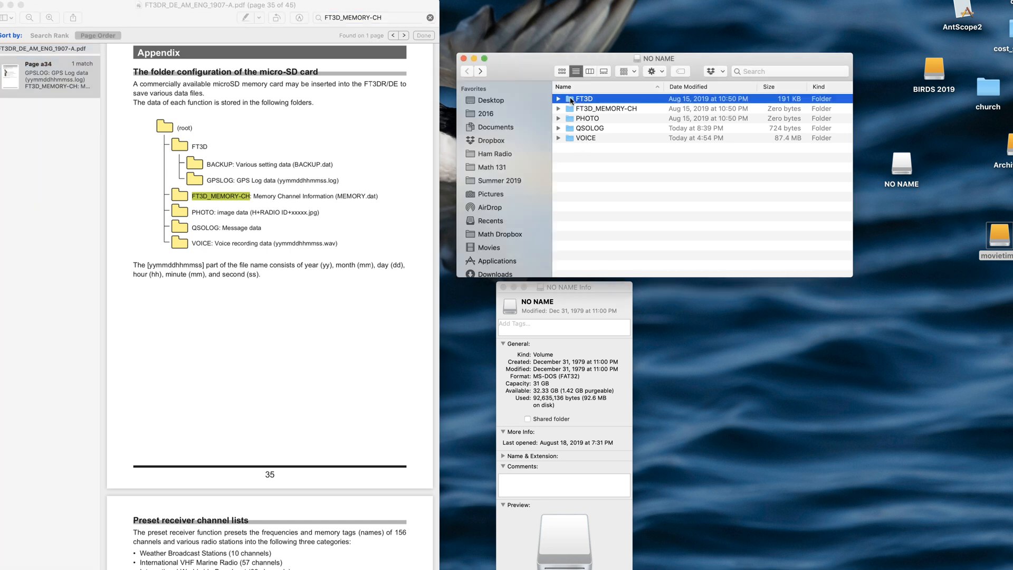
double_click(585, 98)
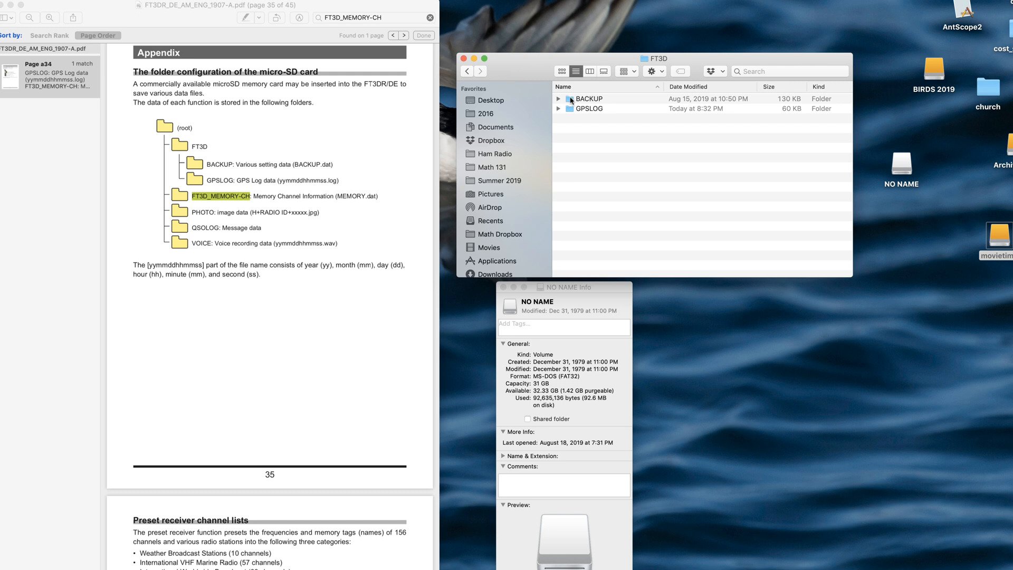
double_click(586, 99)
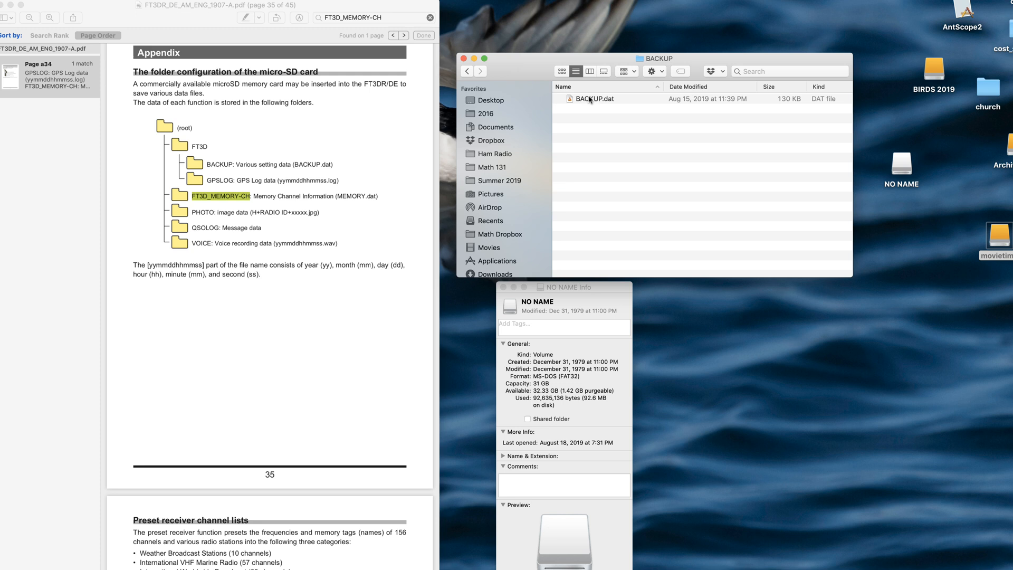
left_click(595, 98)
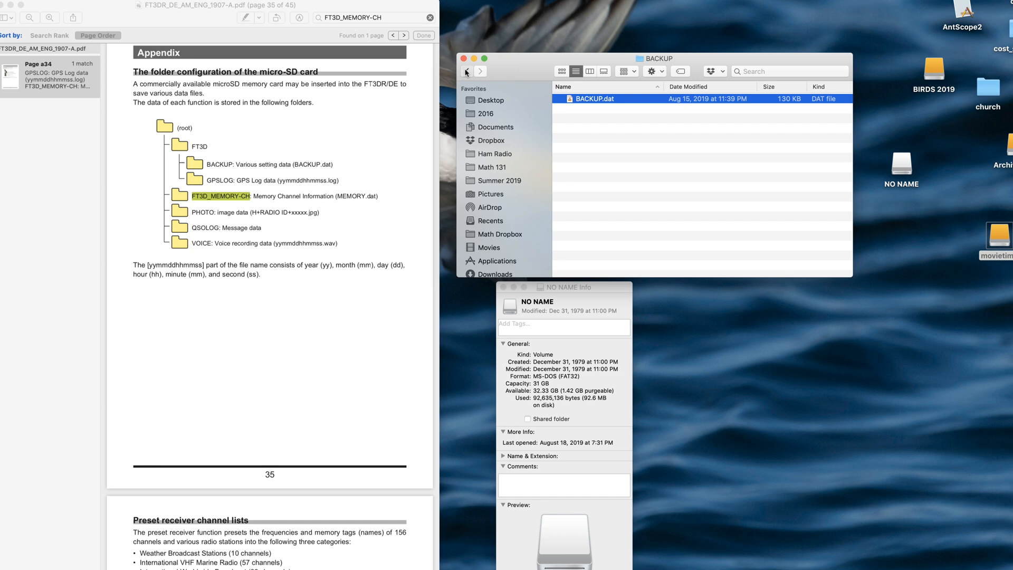
left_click(466, 72)
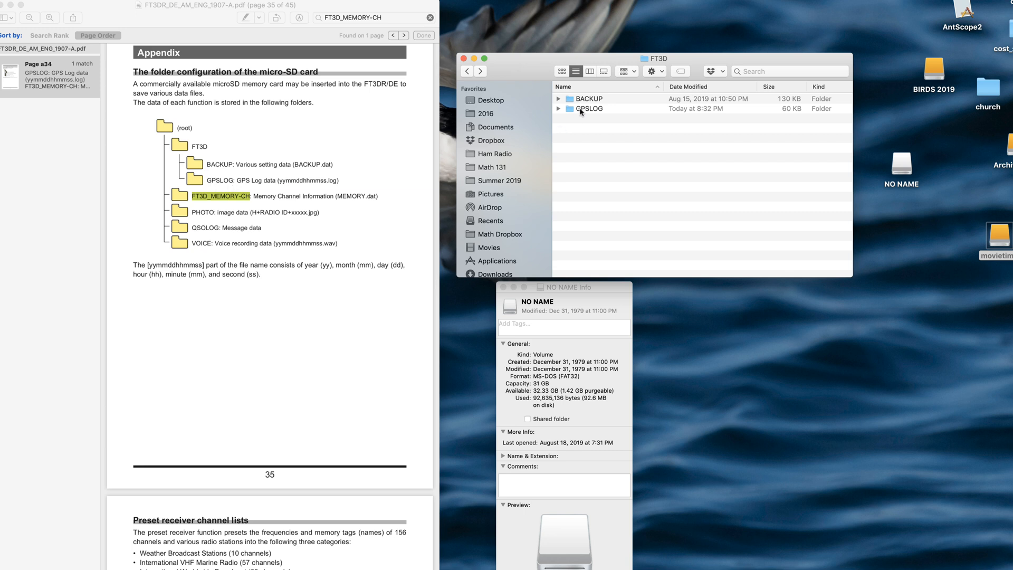
Step: Open GPSLOG, view 190818145000.log's GPS text in a text viewer, then close it
double_click(589, 107)
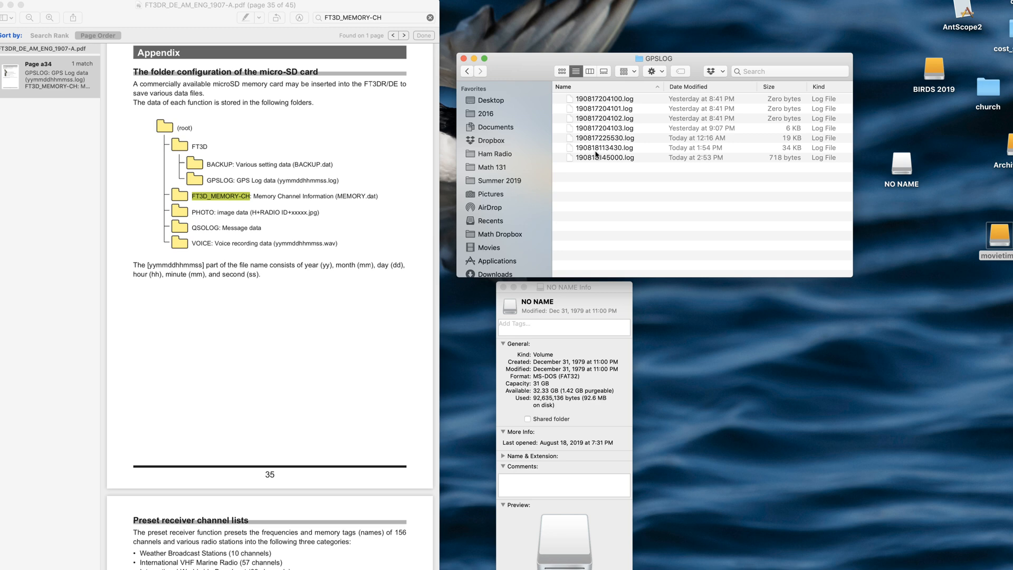
right_click(594, 157)
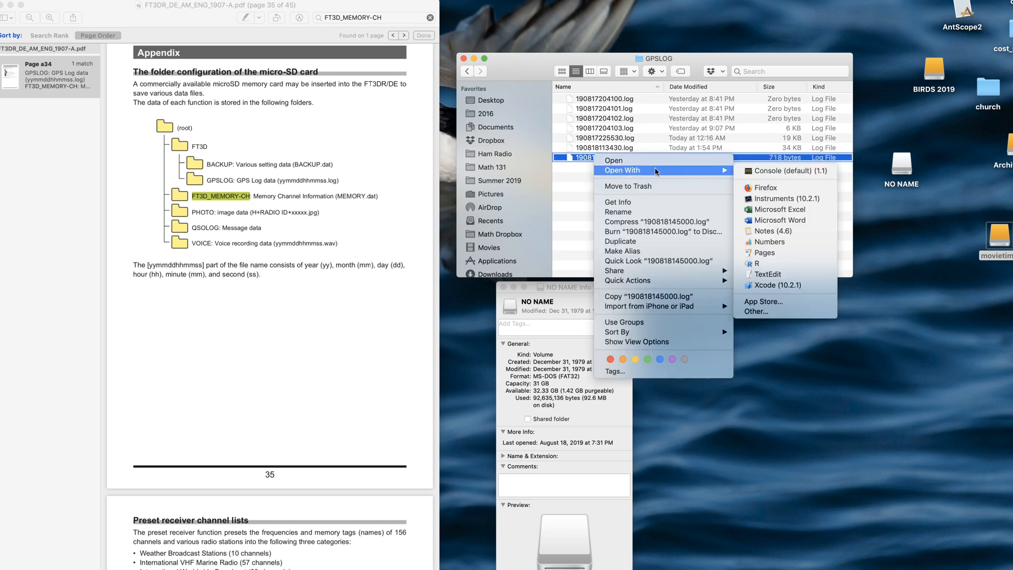
left_click(764, 274)
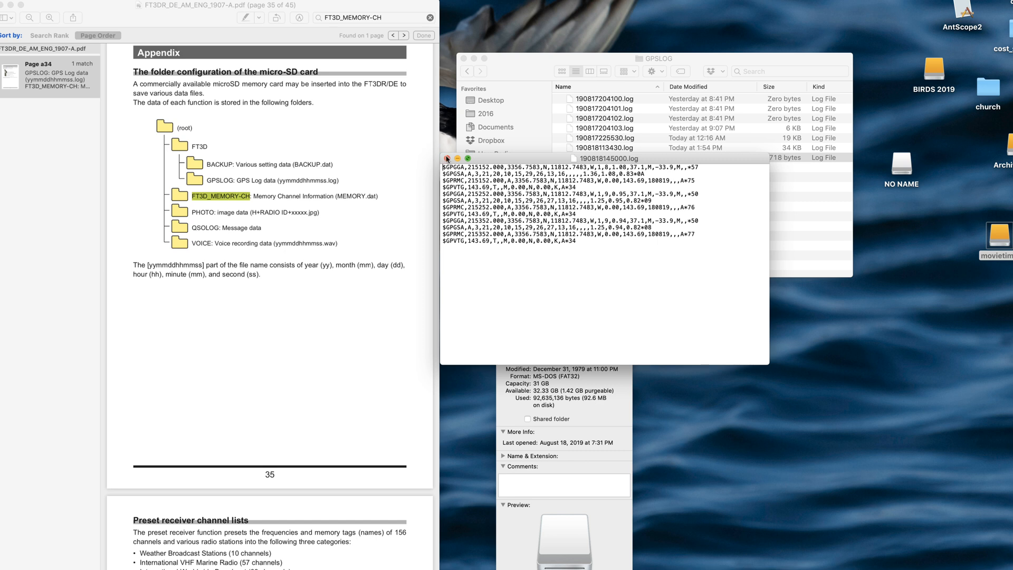
left_click(446, 157)
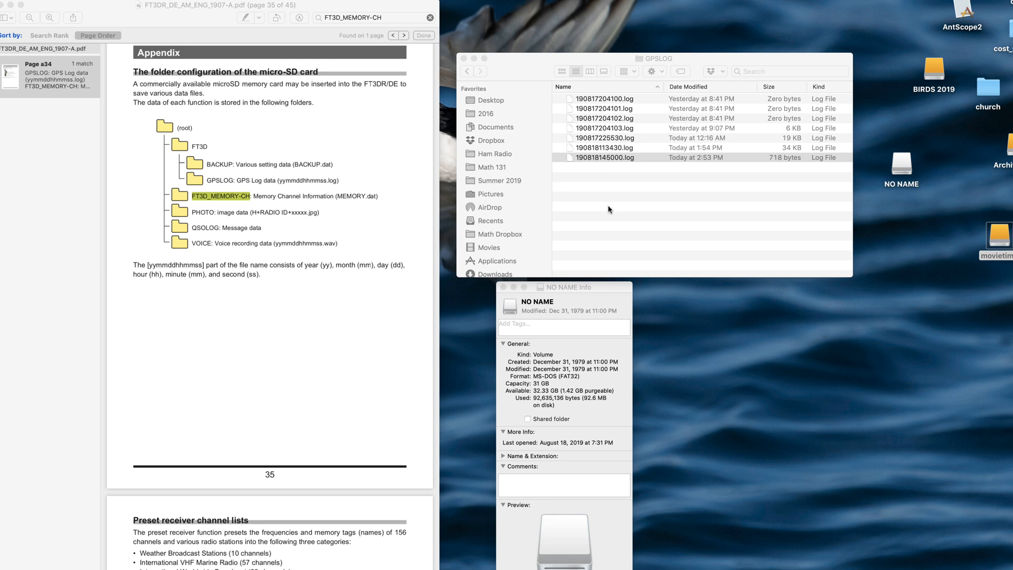
mouse_move(558, 161)
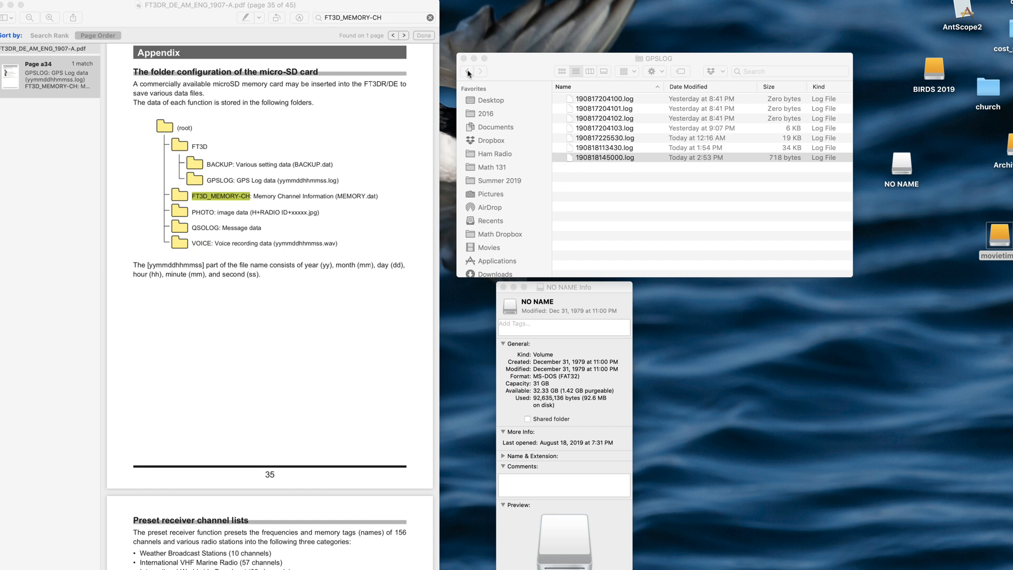
Step: Glance into the card's PHOTO folder, then open the QSOLOG folder
left_click(467, 72)
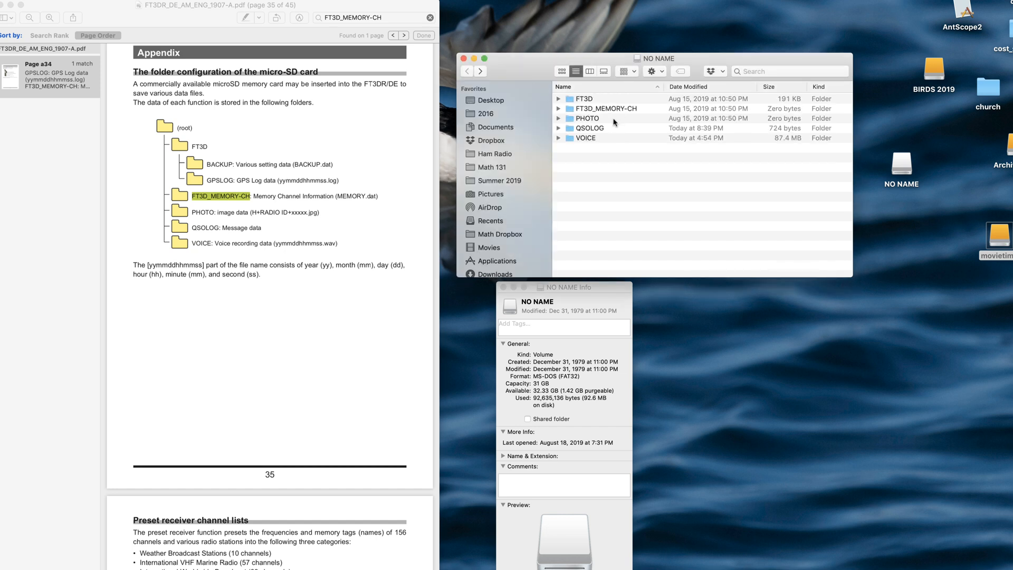
double_click(586, 118)
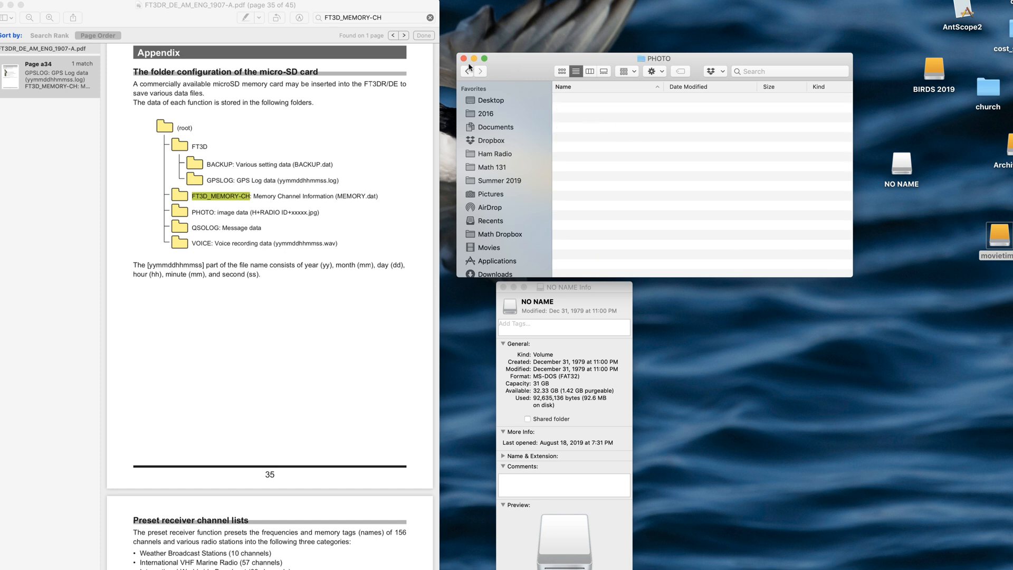
left_click(468, 71)
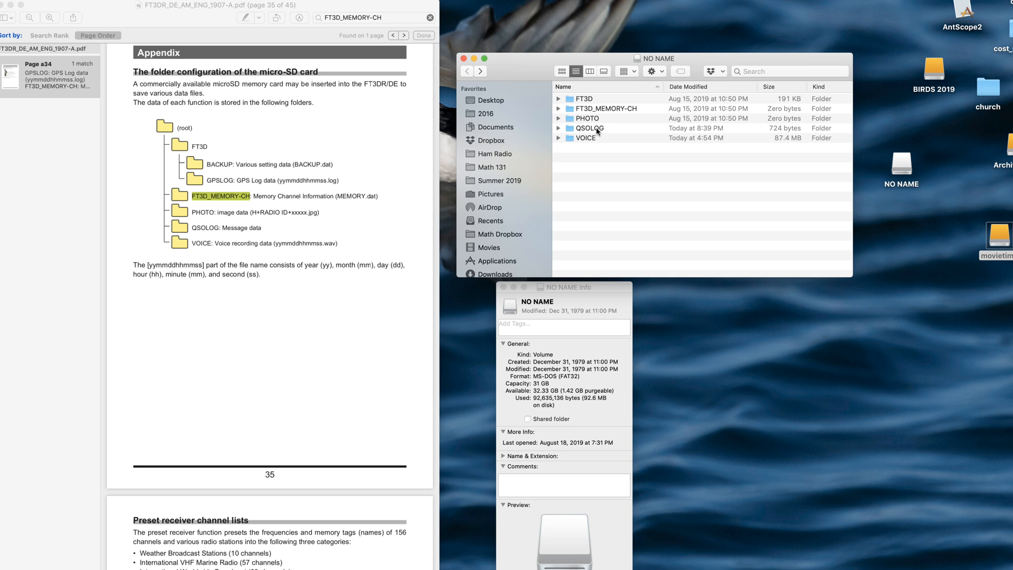
double_click(588, 128)
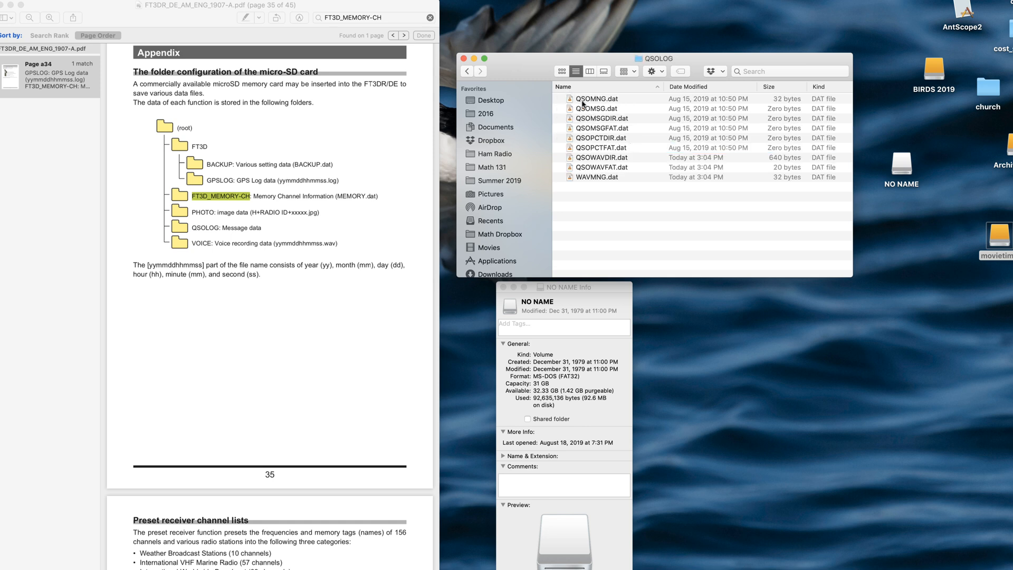
mouse_move(287, 237)
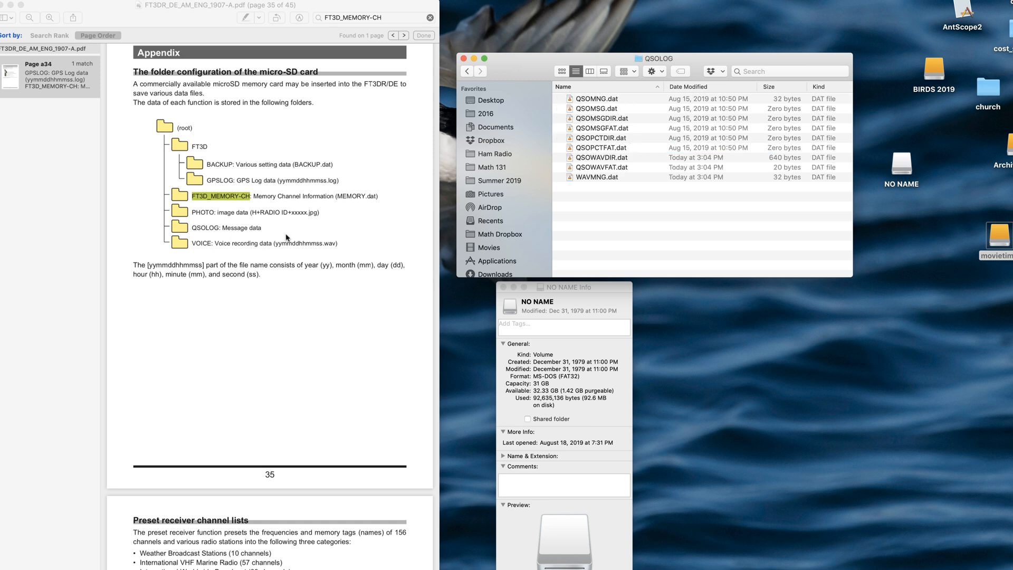
mouse_move(286, 238)
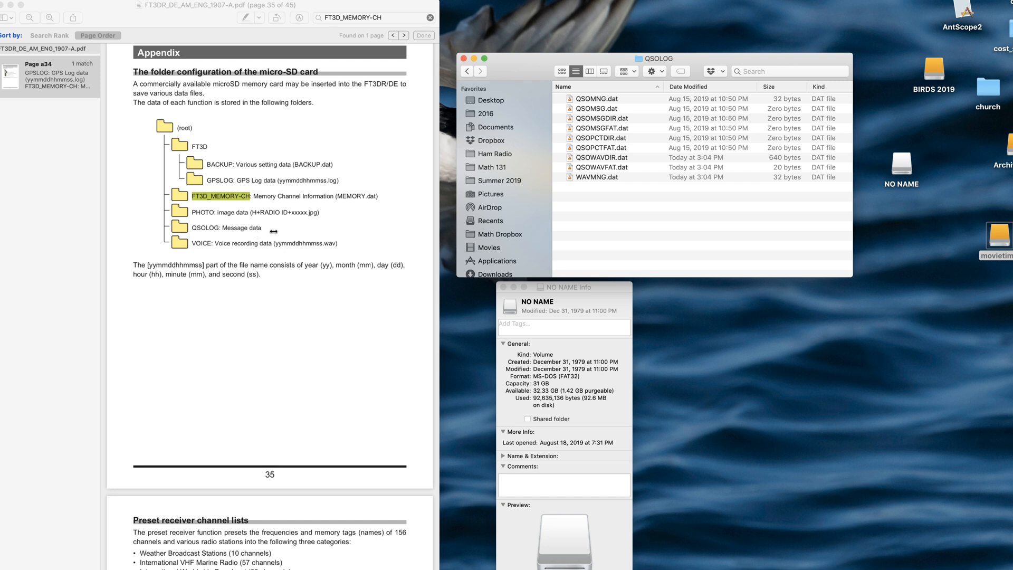
Step: Open QSOWAVDIR.dat as plain text with Open With
left_click(600, 157)
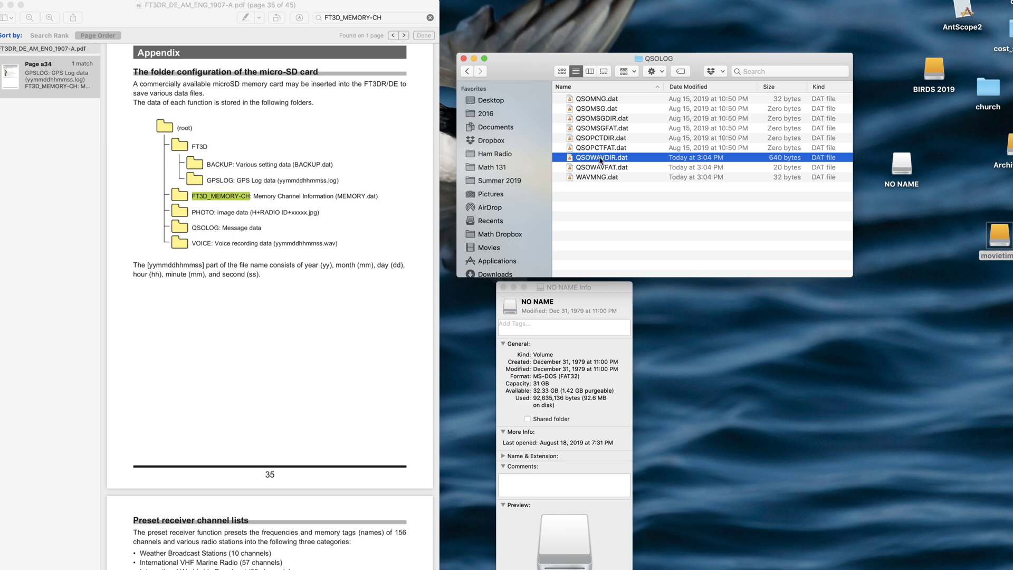
right_click(600, 157)
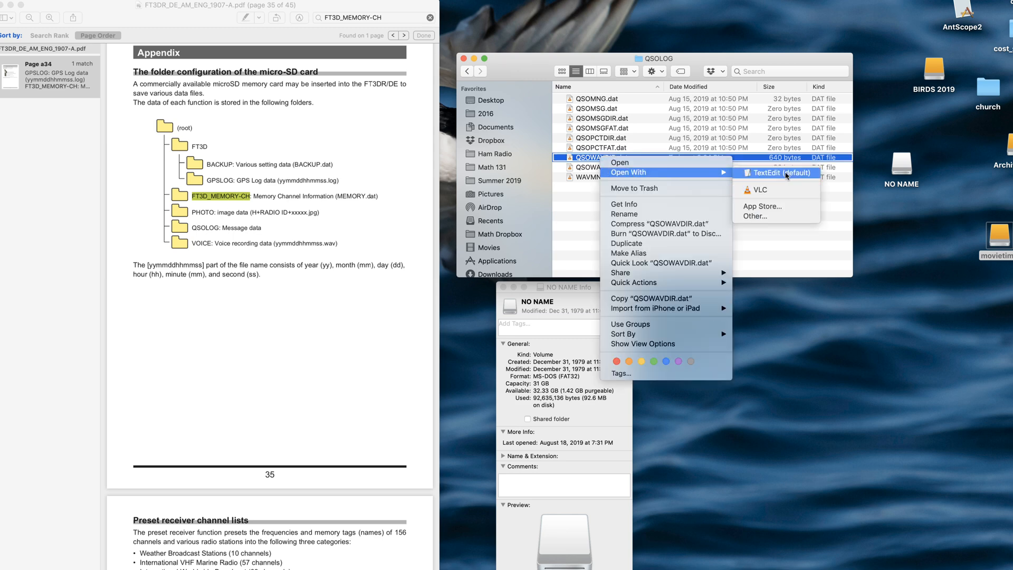
left_click(781, 172)
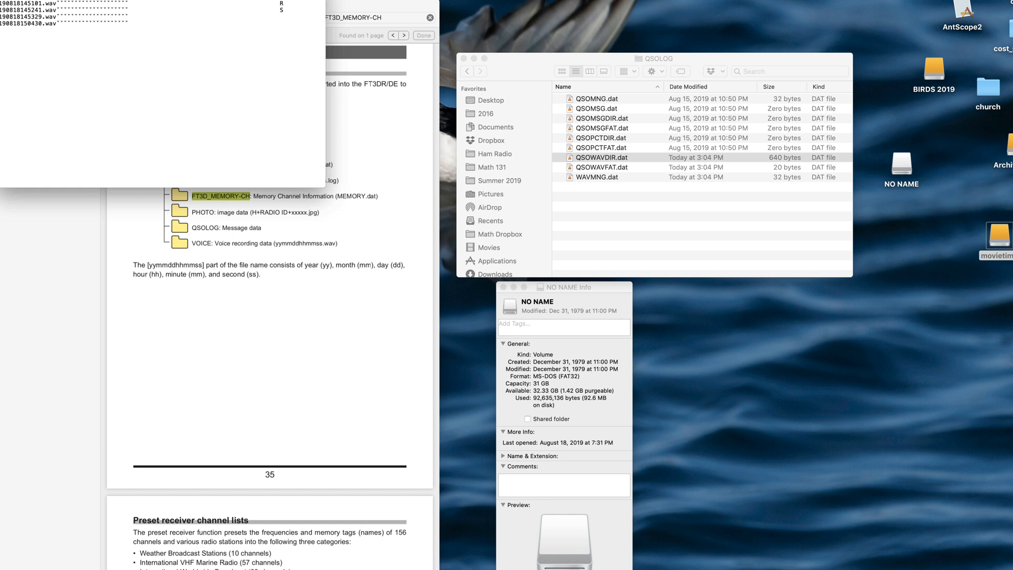
double_click(601, 157)
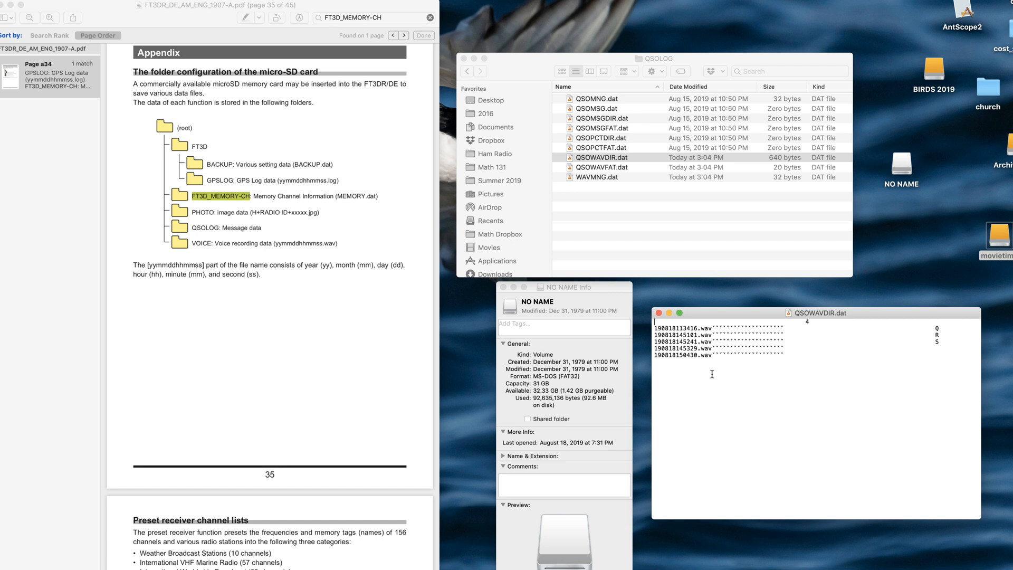
left_click(594, 157)
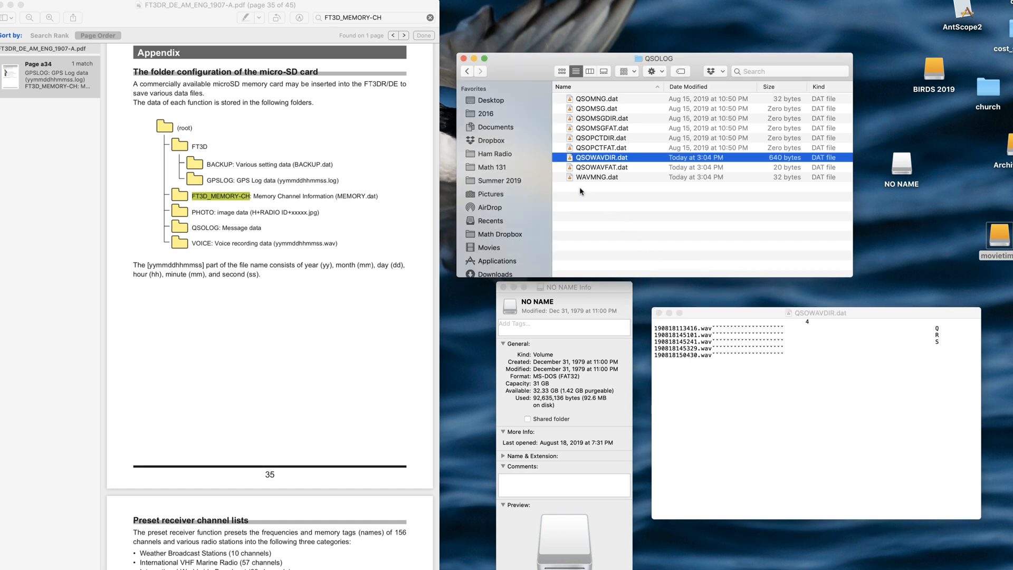
mouse_move(602, 107)
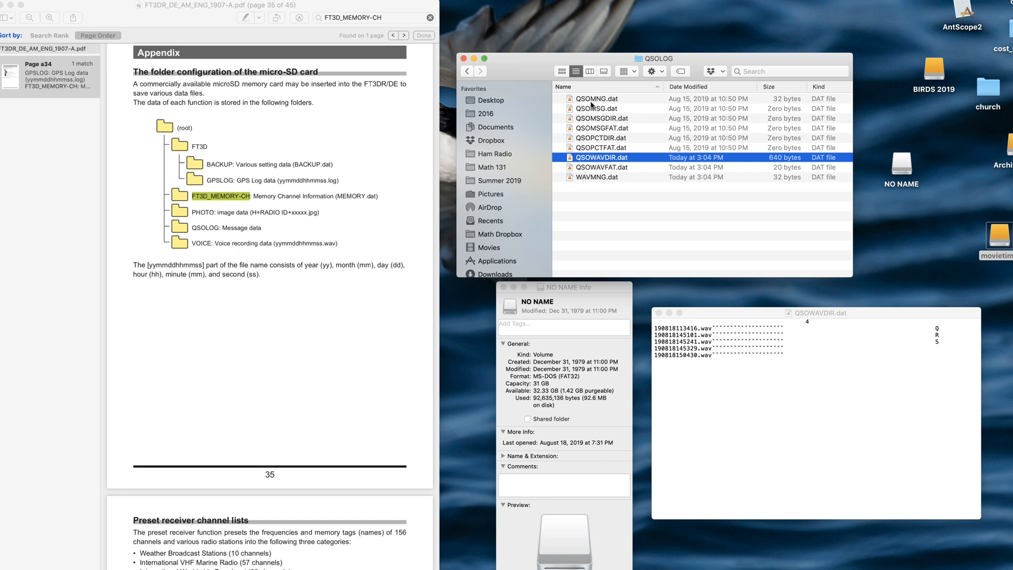
mouse_move(783, 114)
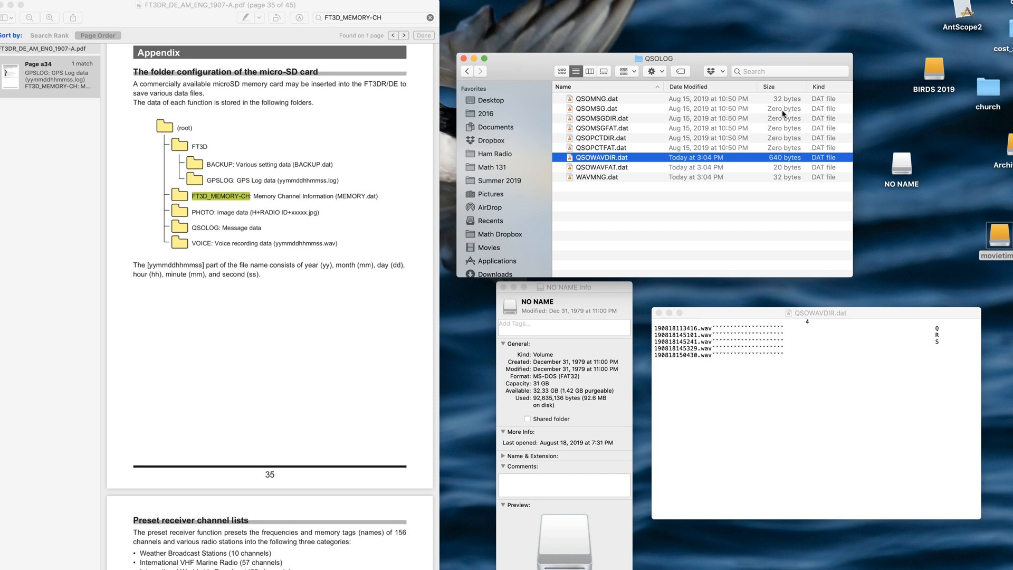
mouse_move(494, 74)
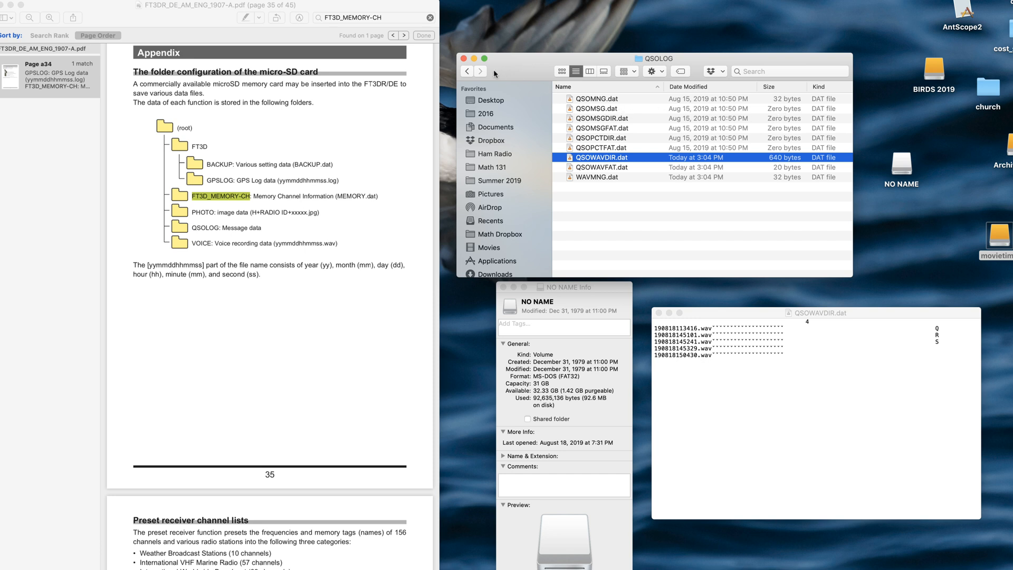
Step: Go back to NO NAME, expand and open VOICE, and select 190818150430.wav
left_click(466, 71)
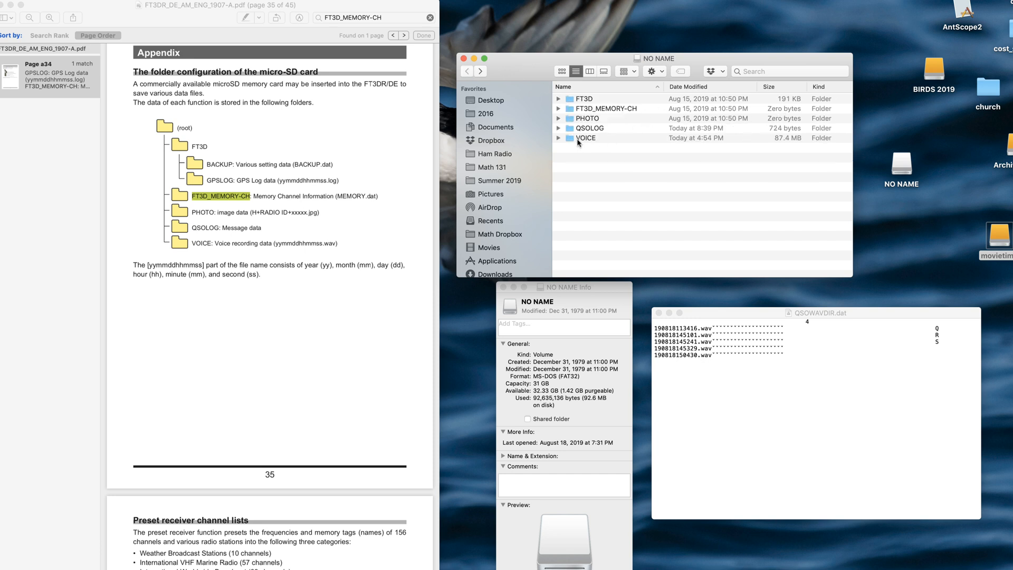
left_click(559, 137)
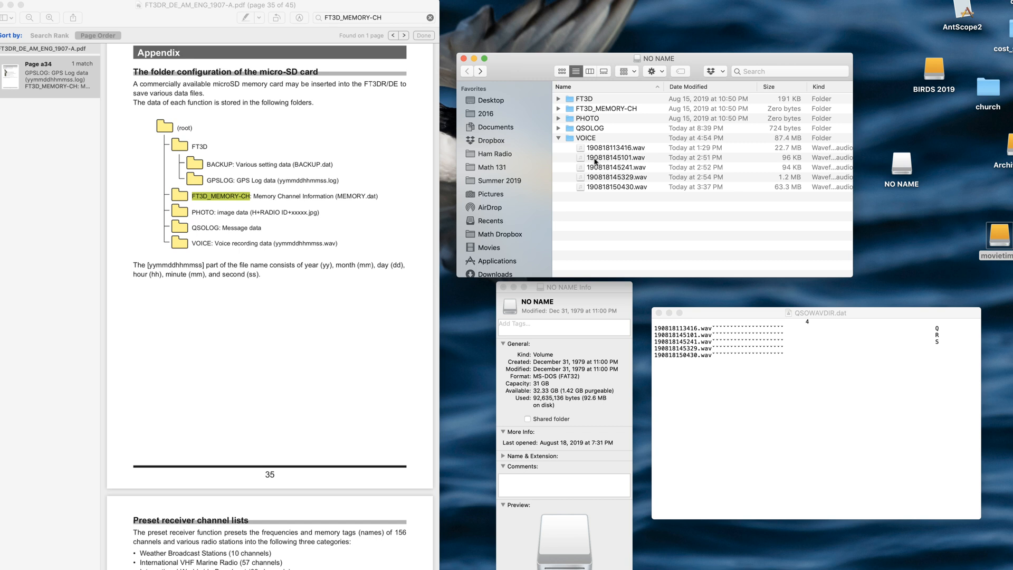
double_click(584, 138)
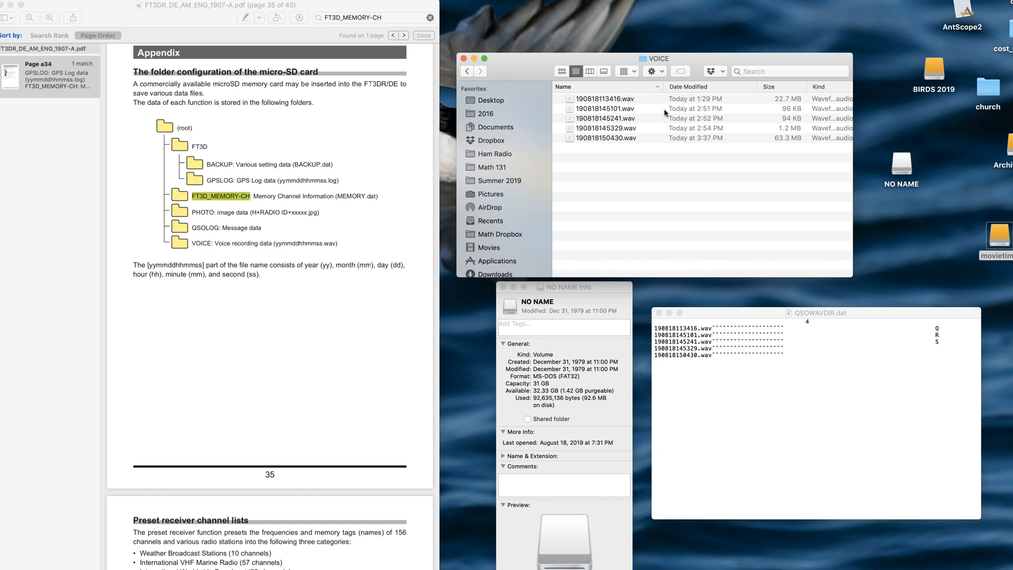
mouse_move(706, 319)
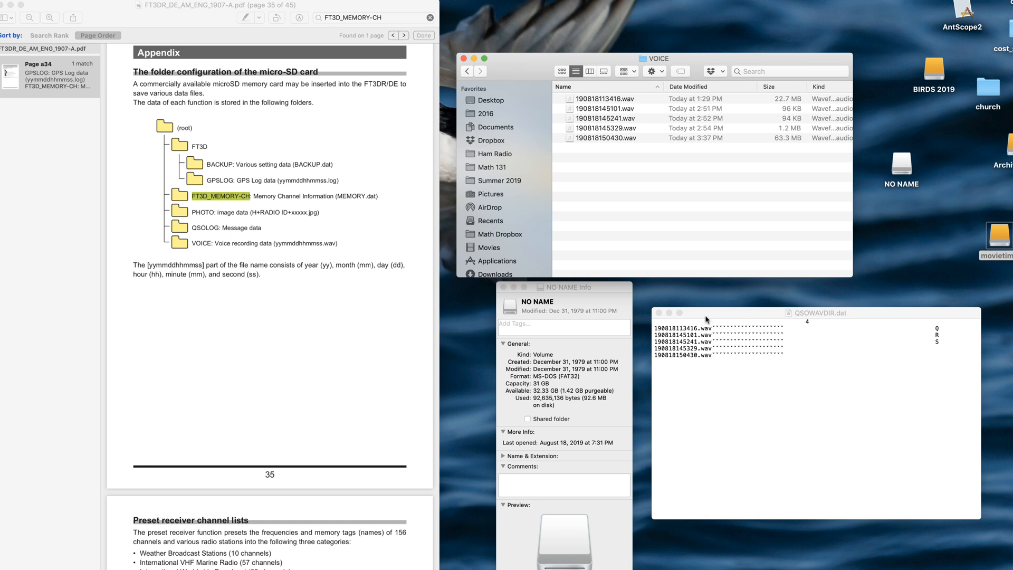
mouse_move(701, 368)
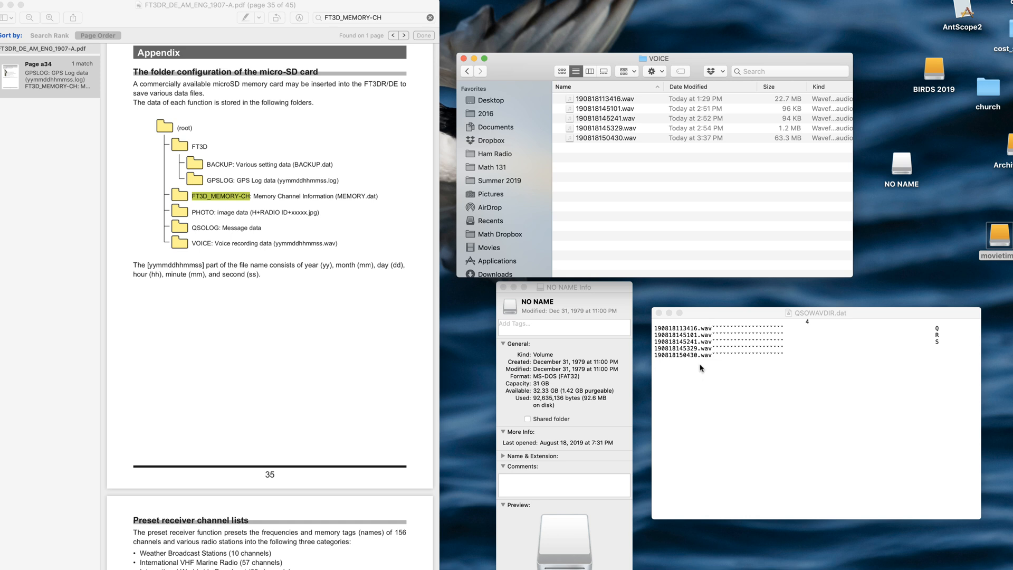
mouse_move(622, 103)
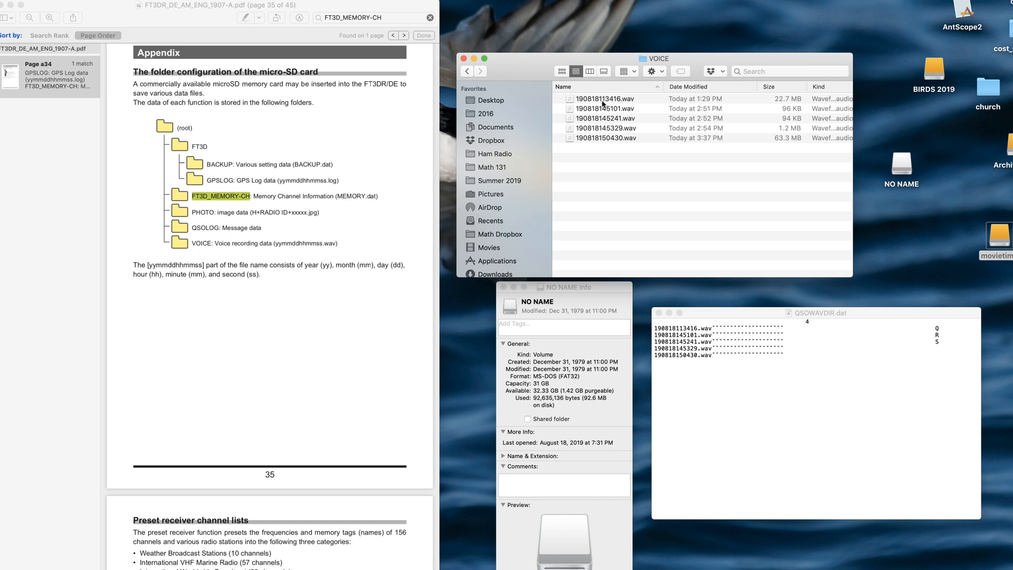
mouse_move(629, 108)
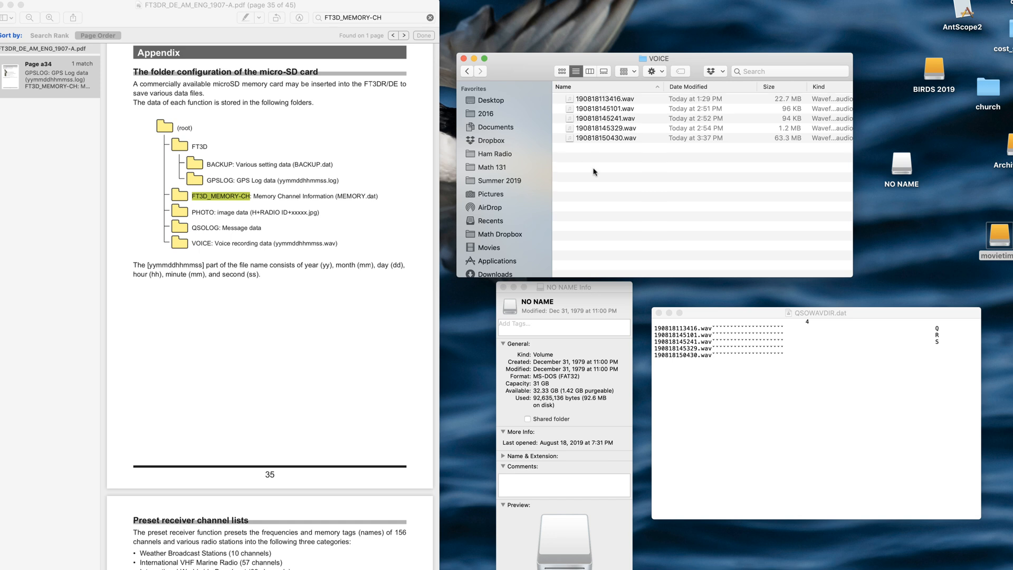
left_click(605, 137)
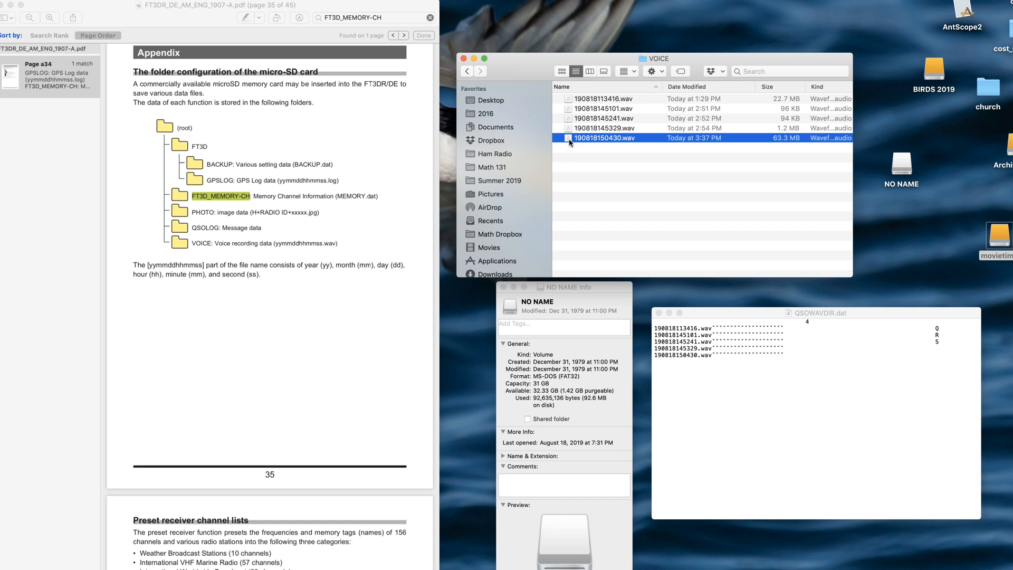
right_click(604, 138)
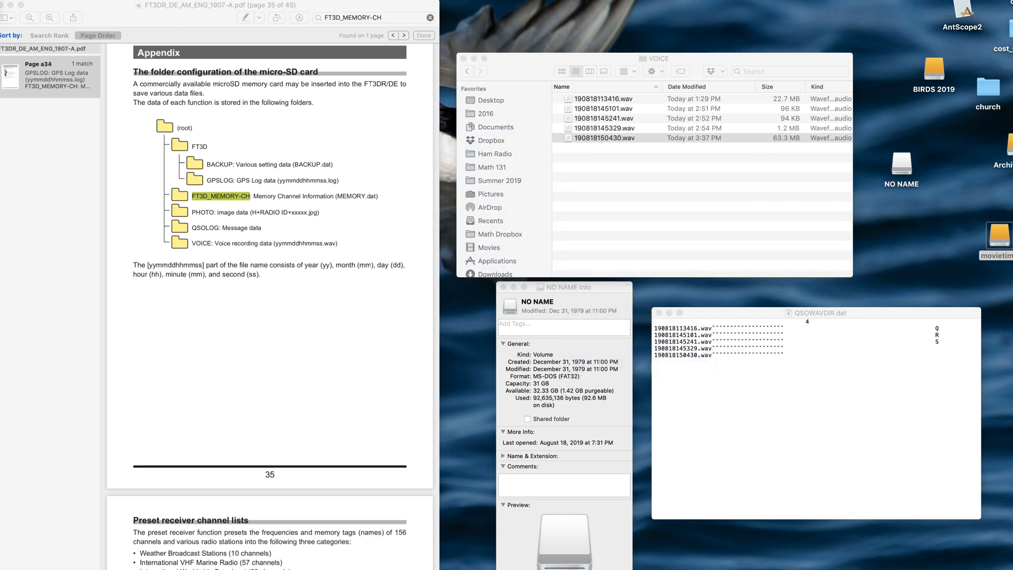
double_click(602, 138)
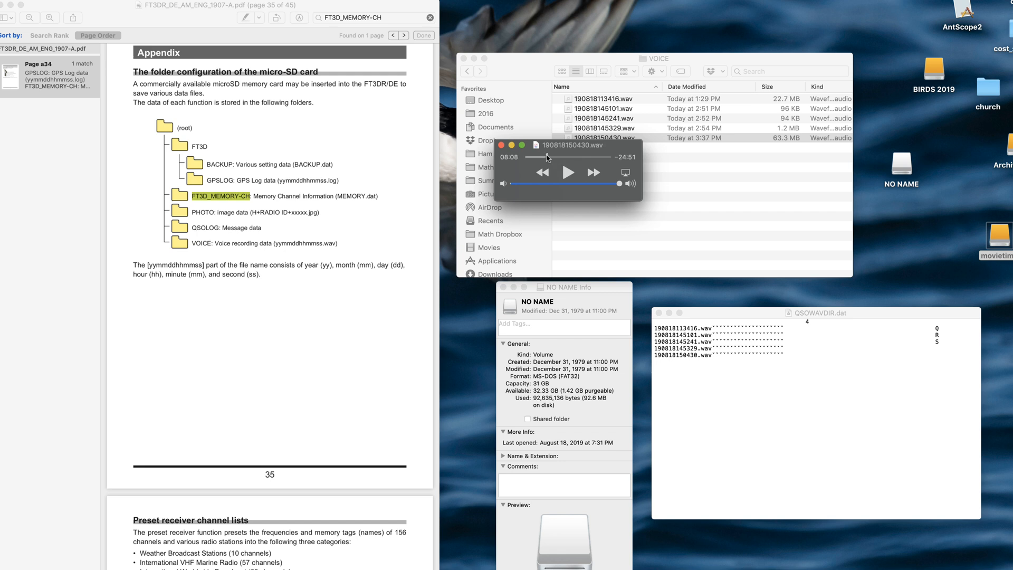
left_click(567, 172)
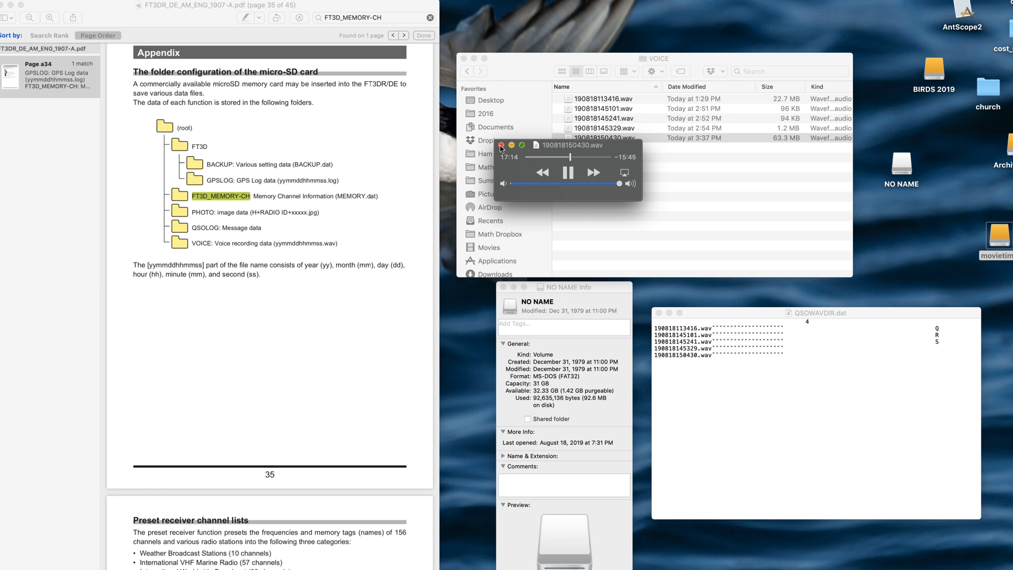
left_click(501, 145)
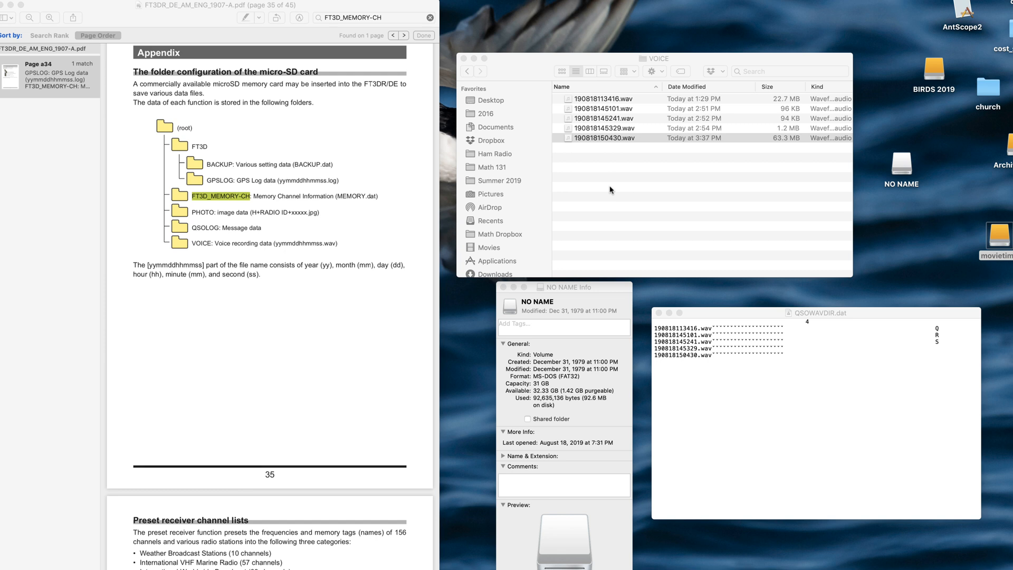
mouse_move(499, 66)
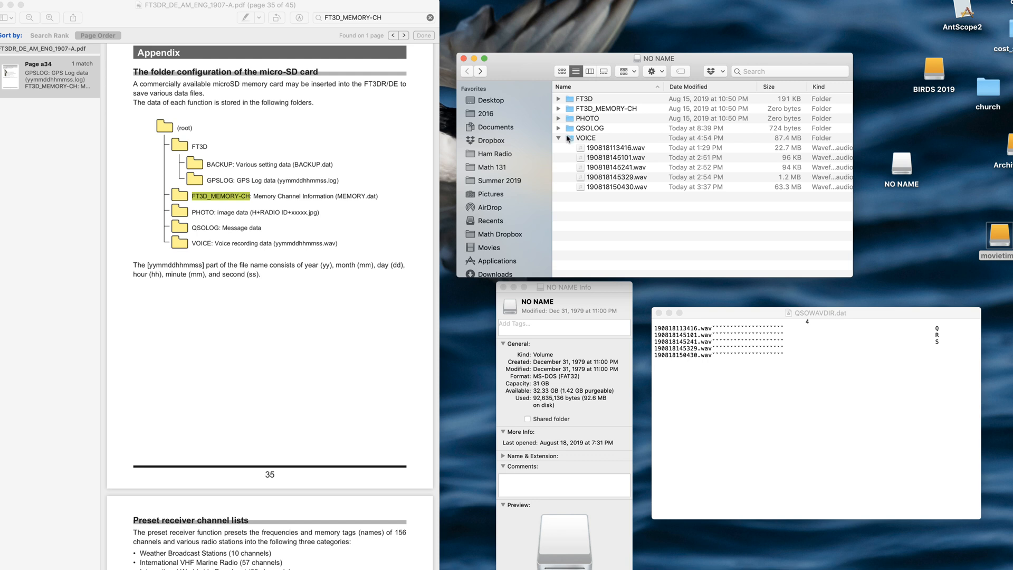
Step: Collapse the VOICE folder at the NO NAME card's top level
left_click(567, 138)
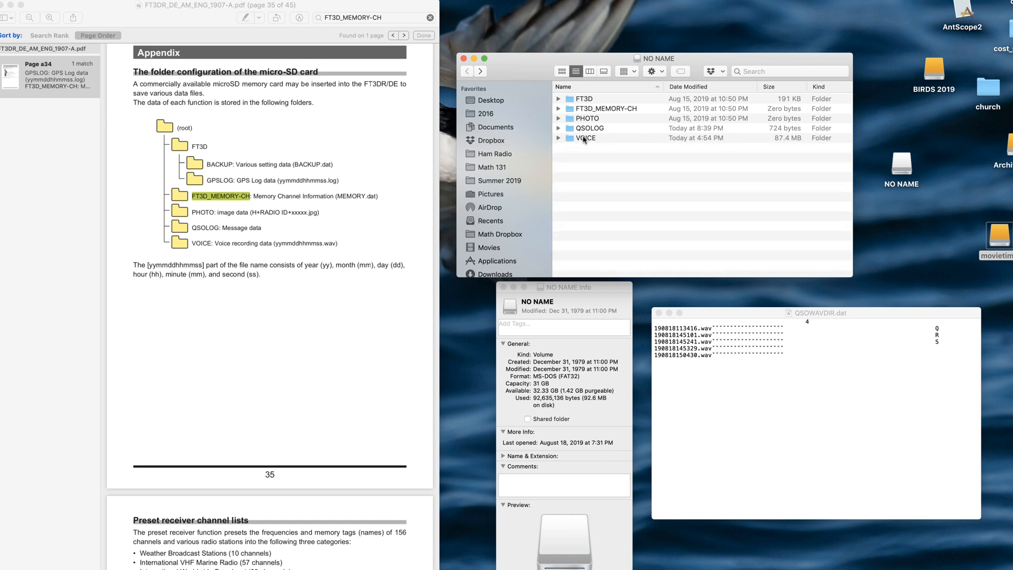